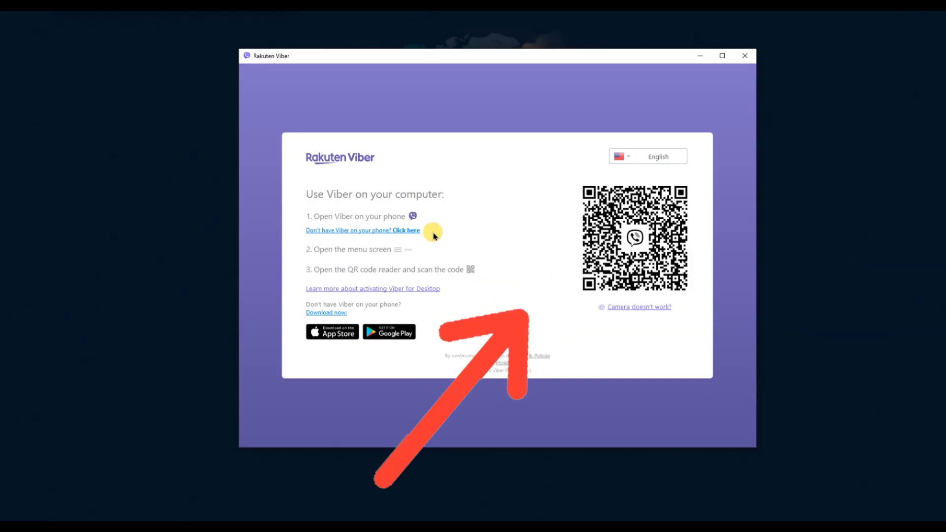
pyautogui.moveTo(402, 399)
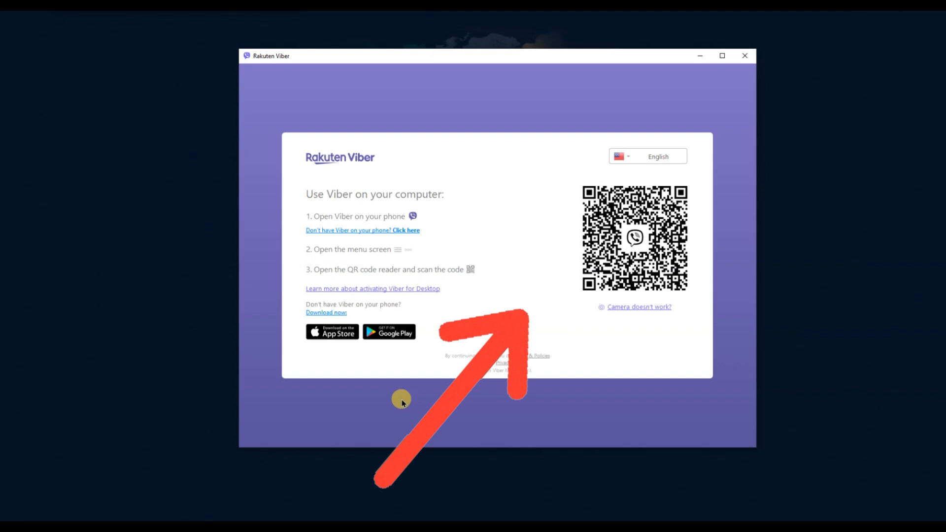
pyautogui.moveTo(564, 234)
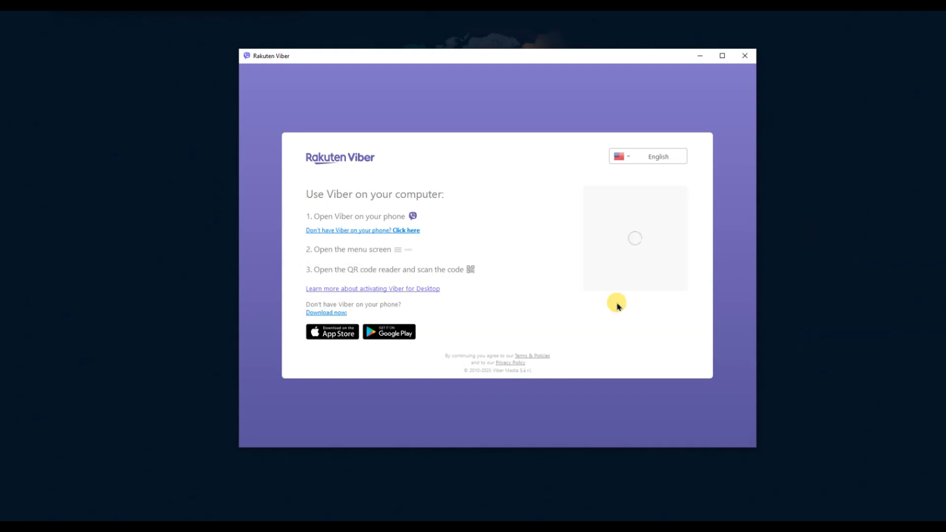
pyautogui.moveTo(611, 312)
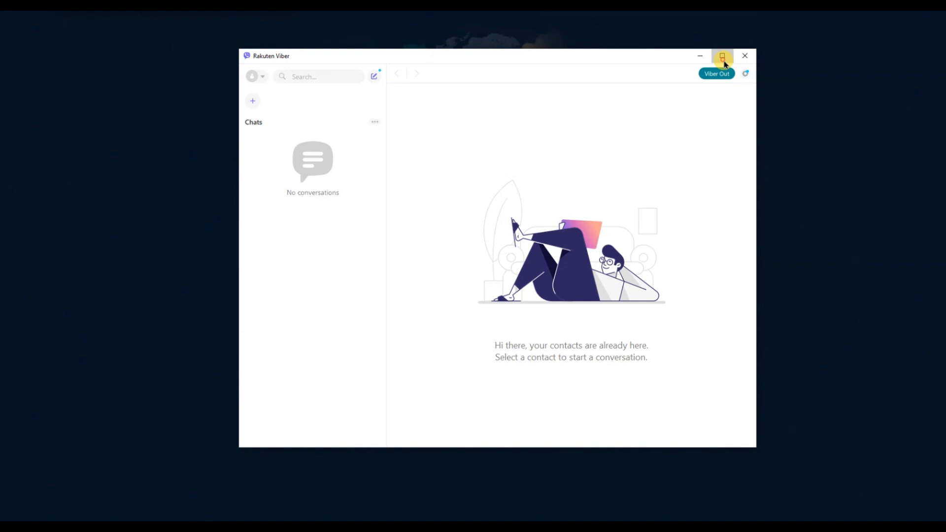
# Maximize the Viber window and dismiss the Sync chat history prompt, leaving the empty chats home
pyautogui.click(722, 56)
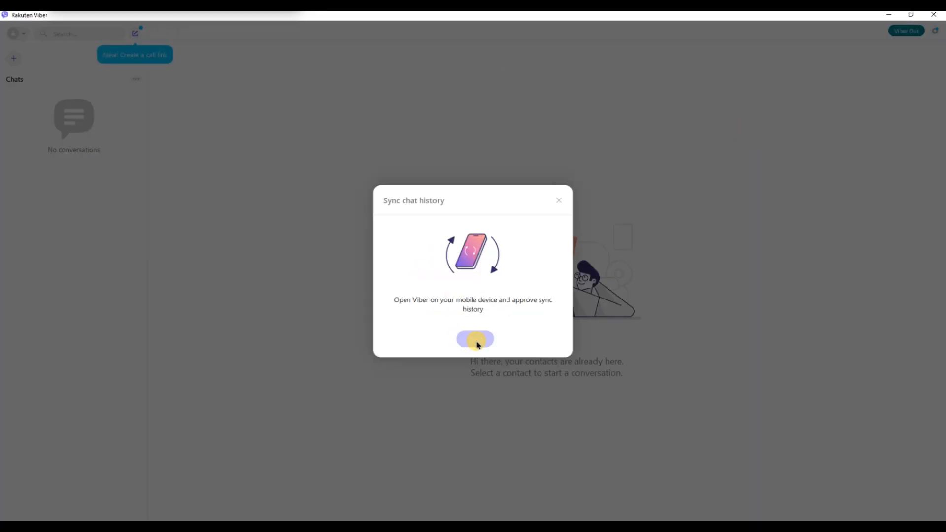
pyautogui.click(558, 200)
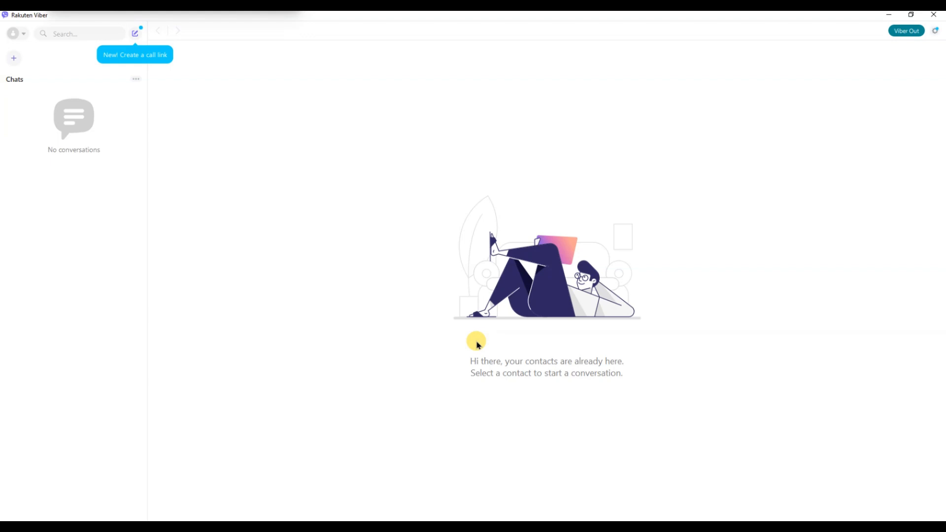
pyautogui.moveTo(94, 158)
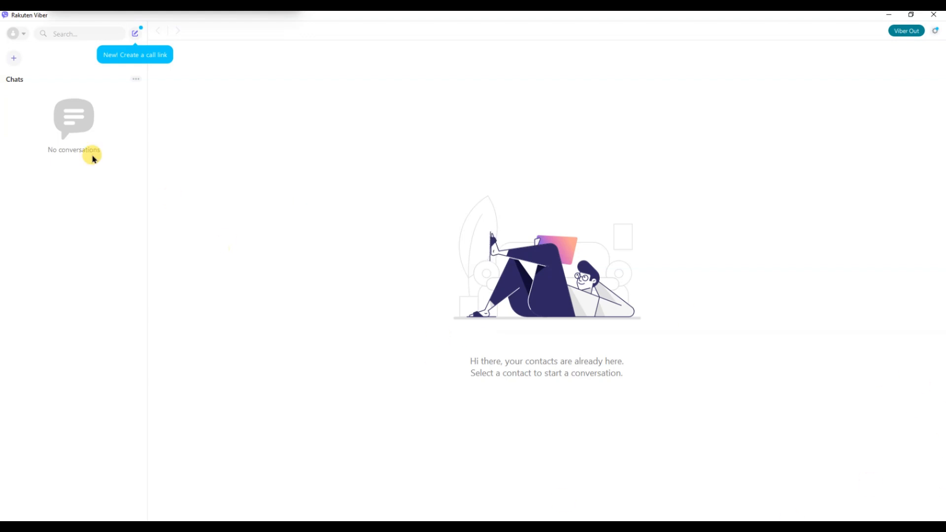
pyautogui.click(13, 34)
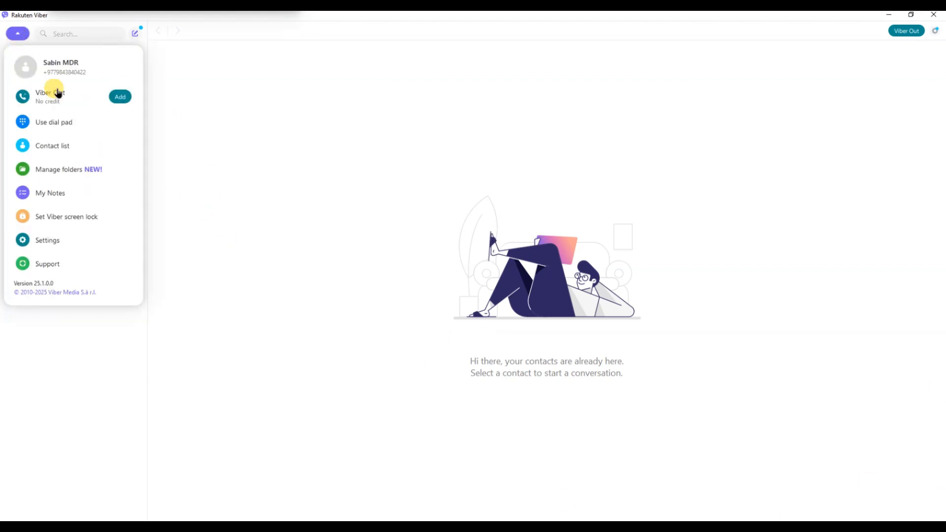
pyautogui.moveTo(314, 279)
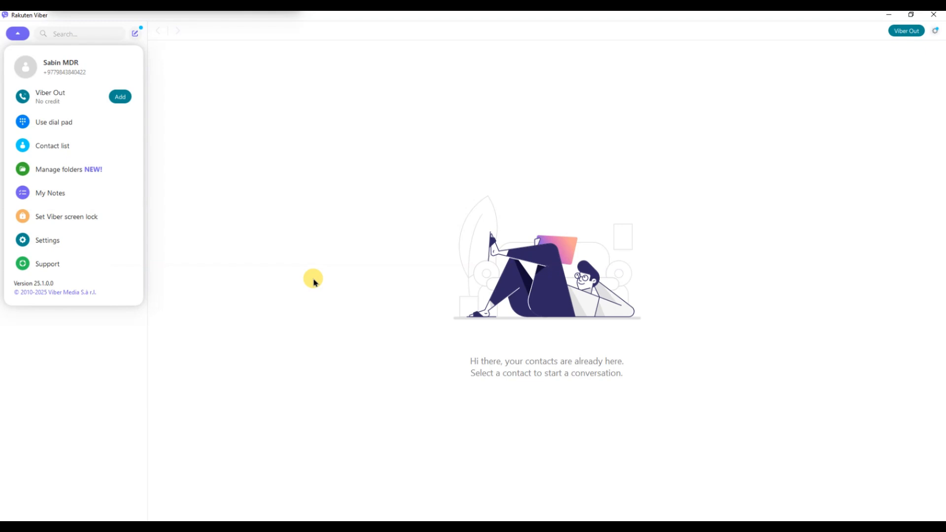
pyautogui.click(48, 239)
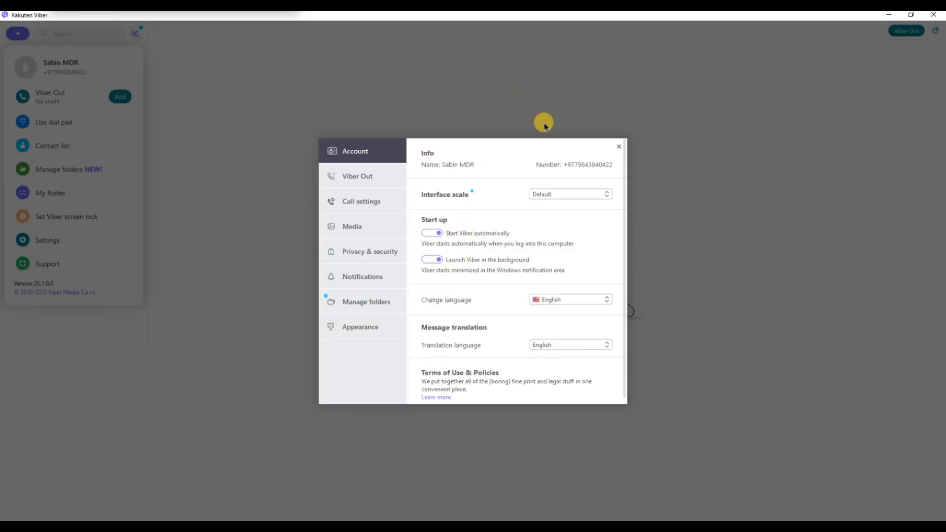
pyautogui.click(618, 145)
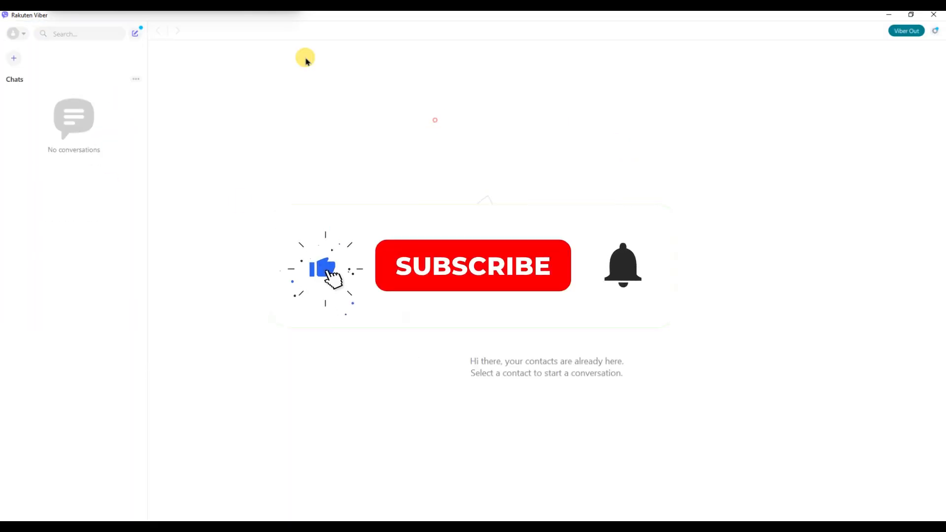